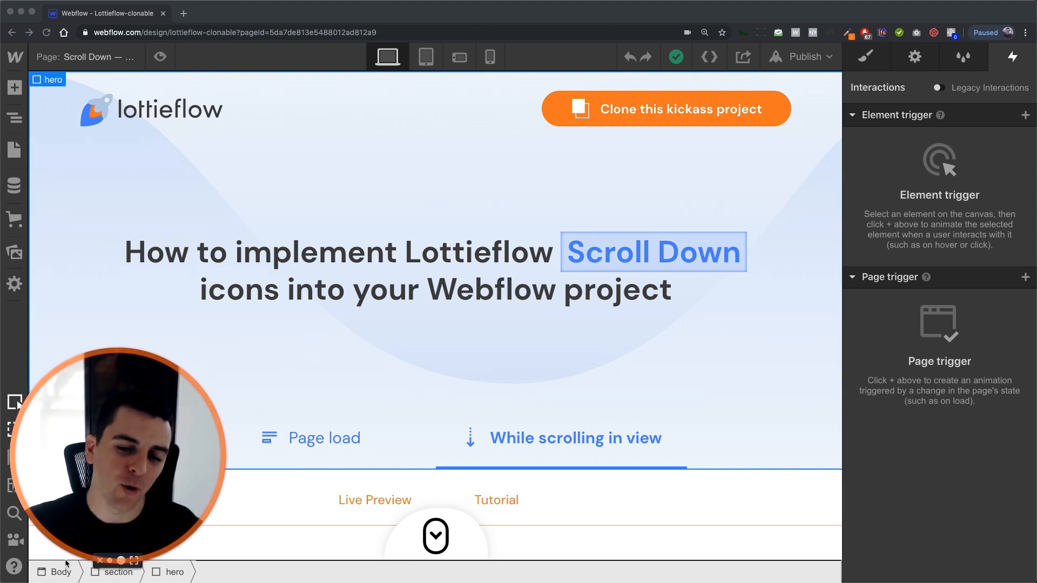
{"action": "mouse_move", "coordinate": [489, 360]}
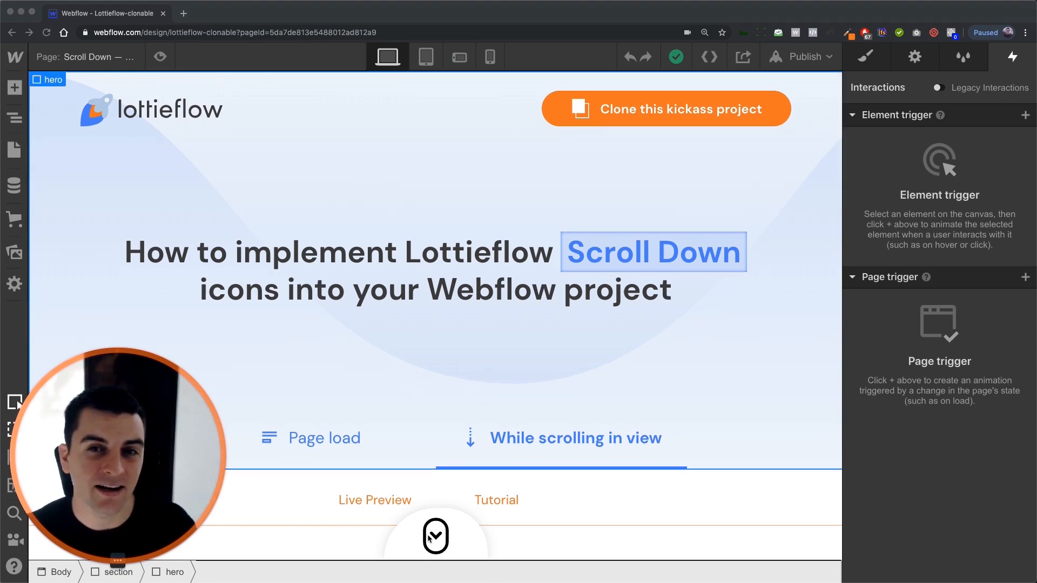
{"action": "mouse_move", "coordinate": [458, 462]}
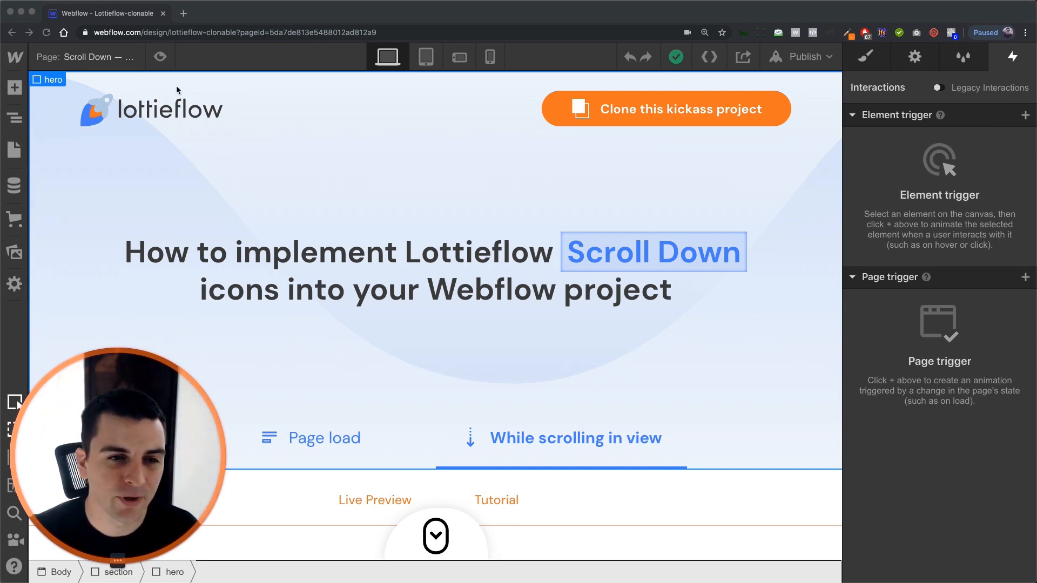
{"action": "mouse_move", "coordinate": [159, 56]}
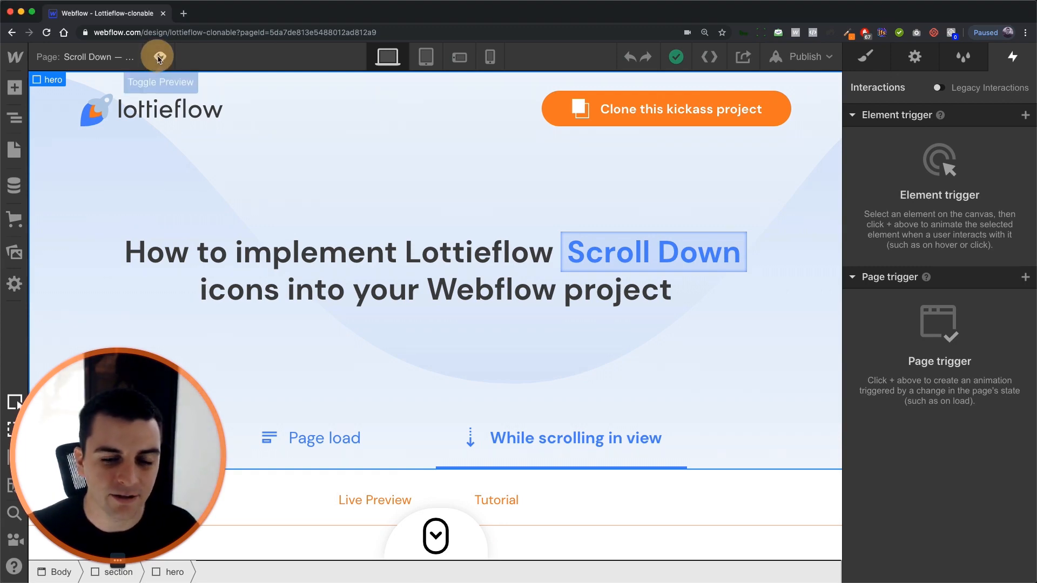
Preview the page and scroll up and down to watch the scroll-down icon animate
{"action": "left_click", "coordinate": [159, 56]}
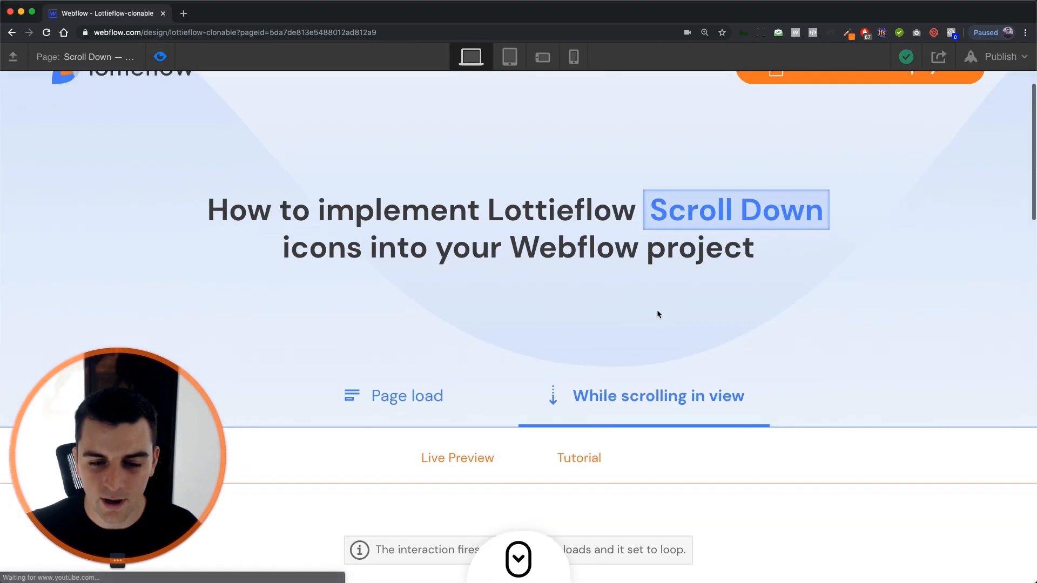
{"action": "scroll", "scroll_direction": "down", "scroll_amount": 3}
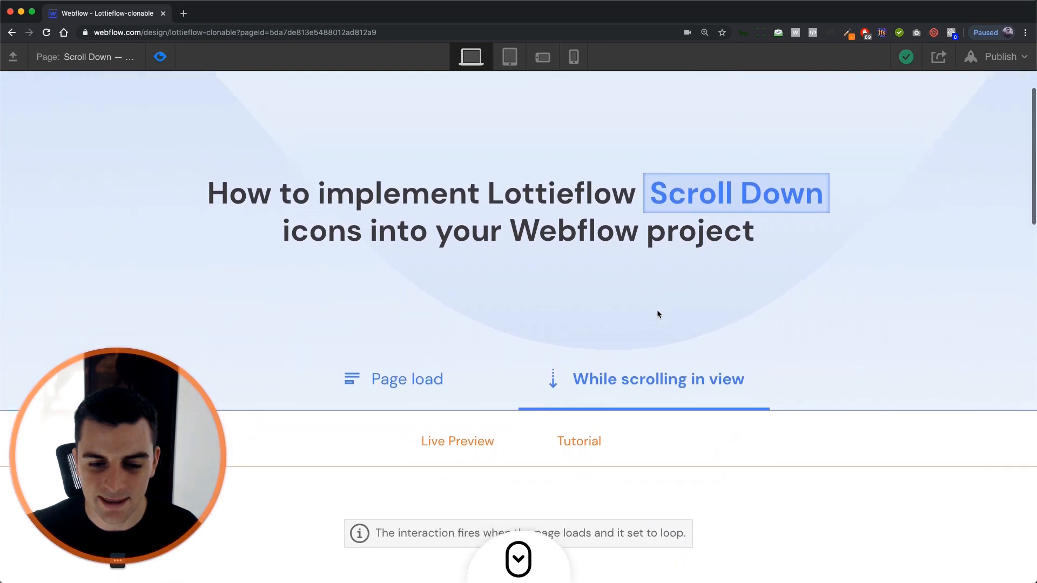
{"action": "scroll", "scroll_direction": "down", "scroll_amount": 3}
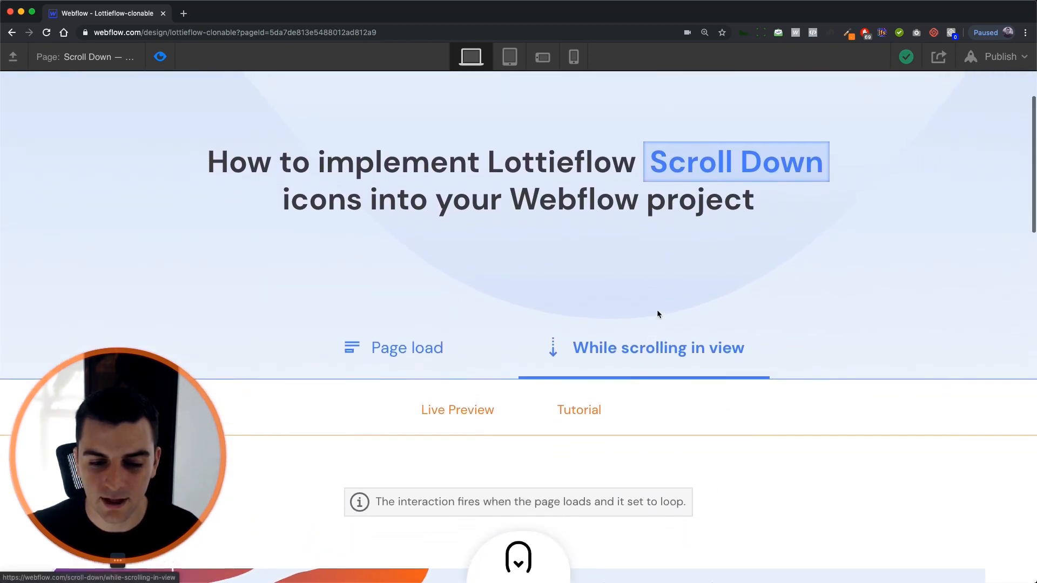
{"action": "scroll", "scroll_direction": "up", "scroll_amount": 3}
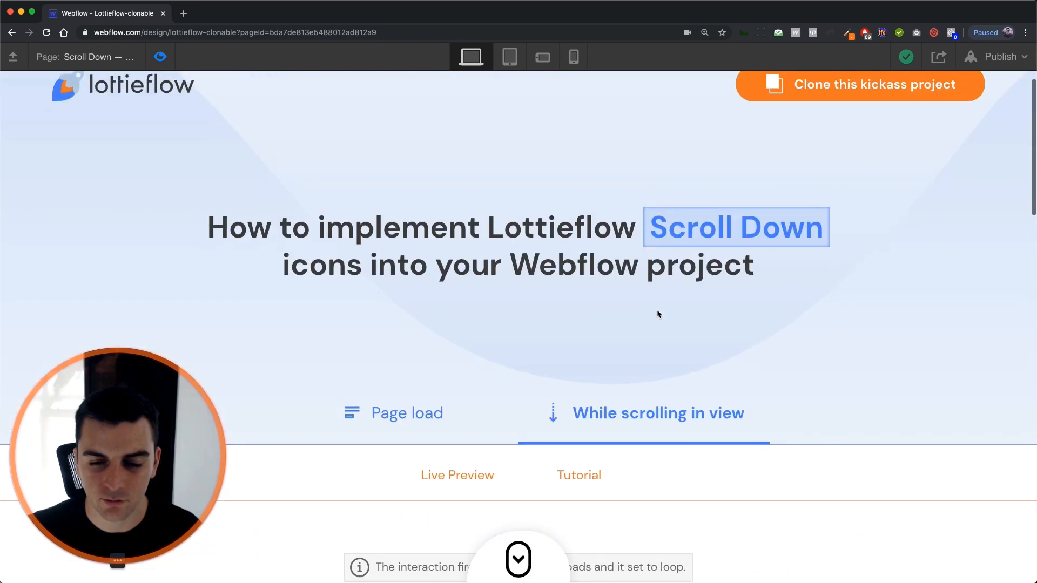
{"action": "scroll", "scroll_direction": "down", "scroll_amount": 3}
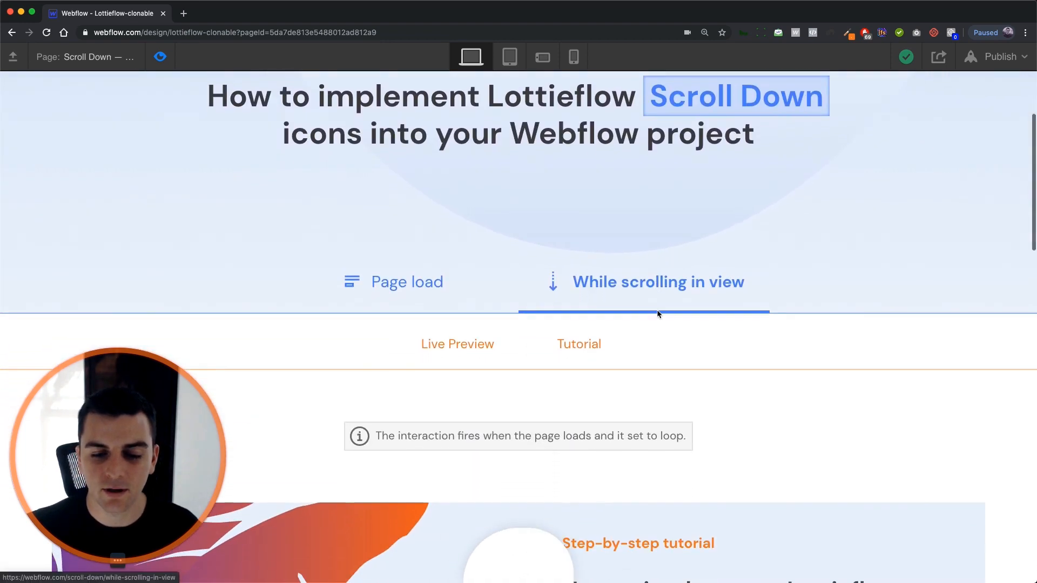
{"action": "scroll", "scroll_direction": "down", "scroll_amount": 3}
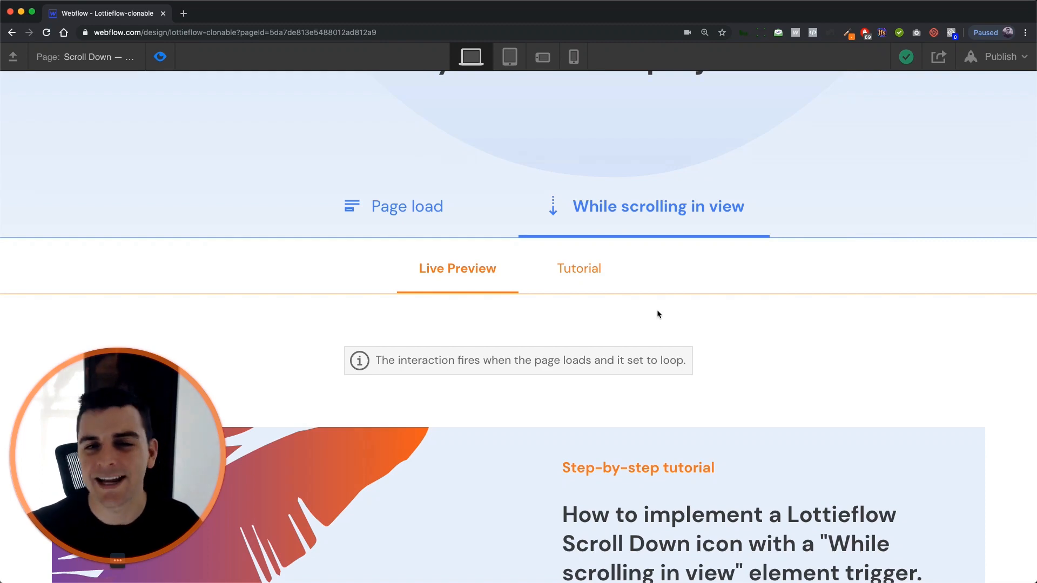
{"action": "scroll", "scroll_direction": "down", "scroll_amount": 3}
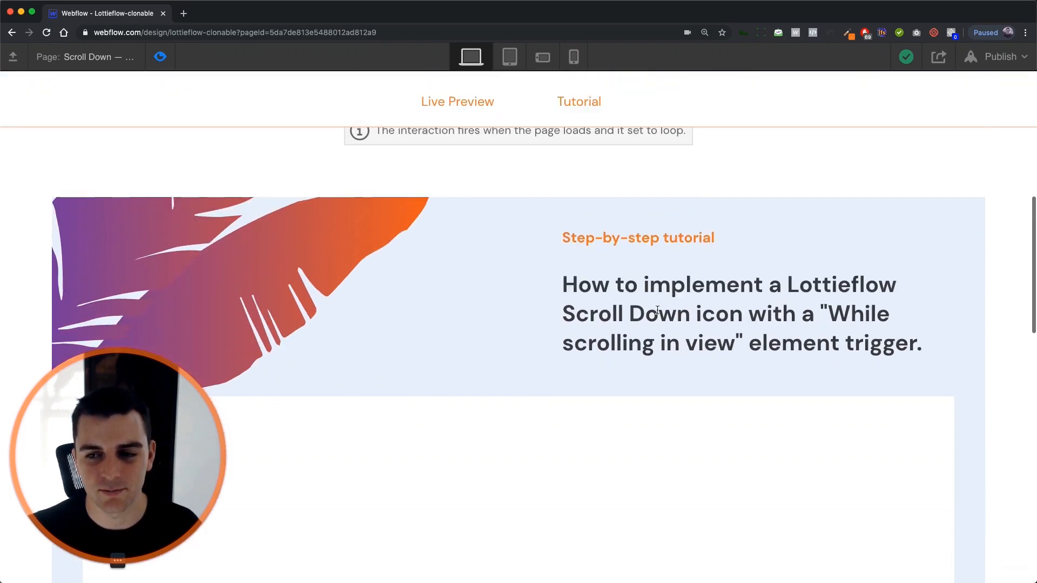
{"action": "scroll", "scroll_direction": "down", "scroll_amount": 3}
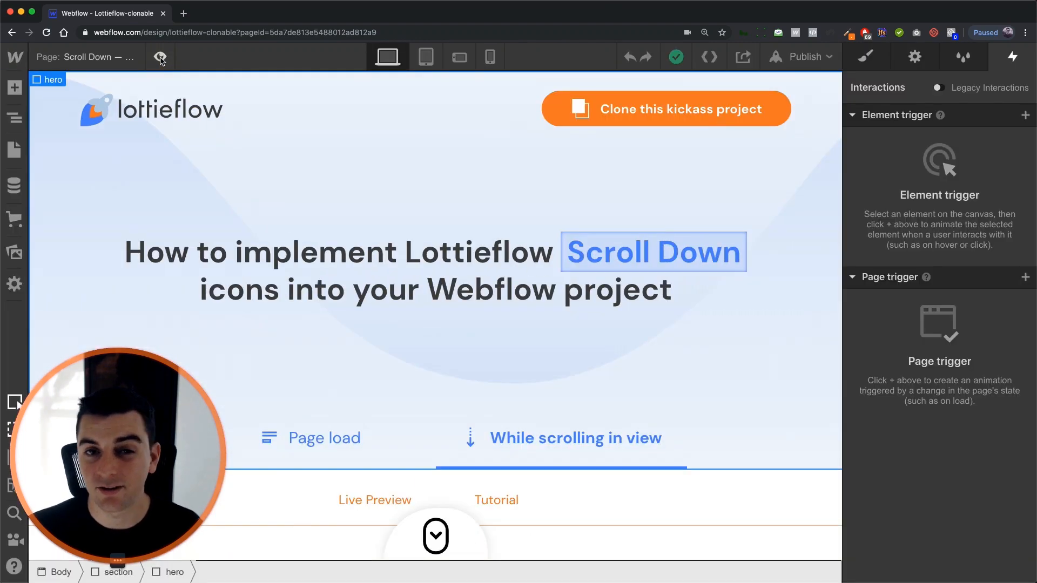
Select [LF] Scrolldown Trigger in the Navigator and show its attached interactions
{"action": "left_click", "coordinate": [436, 536]}
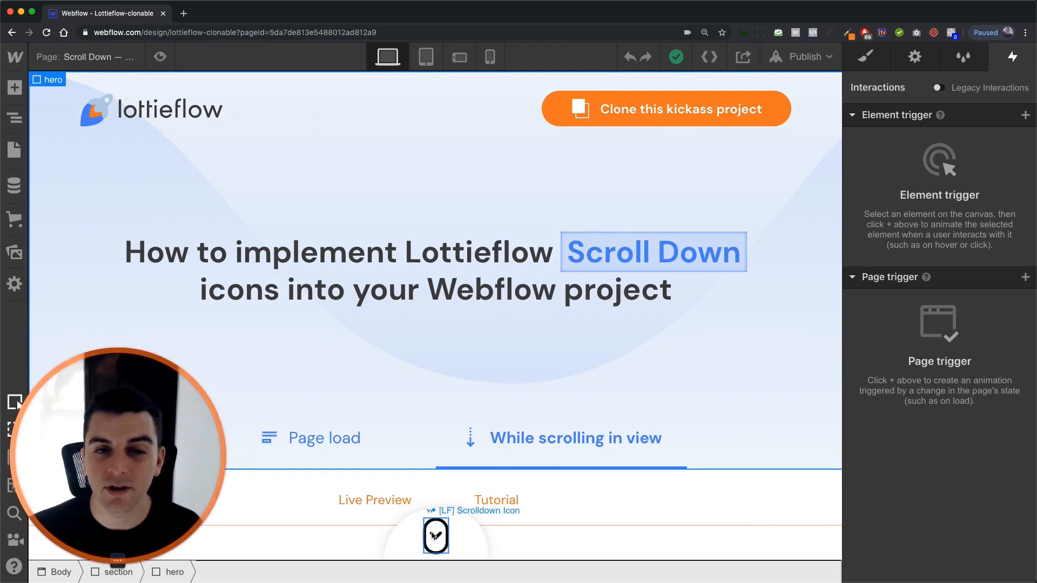
{"action": "left_click", "coordinate": [15, 117]}
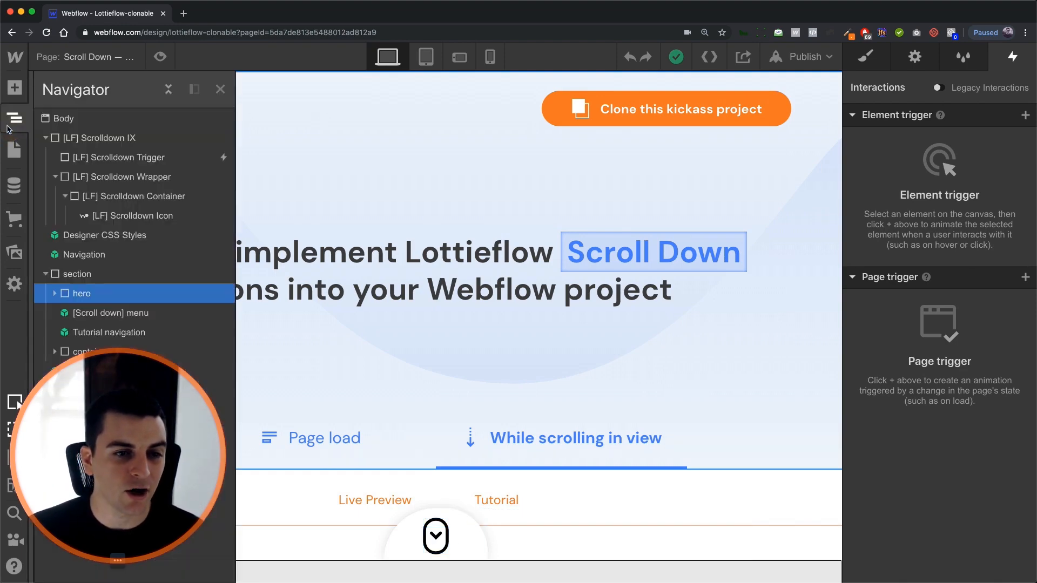
{"action": "left_click", "coordinate": [118, 158]}
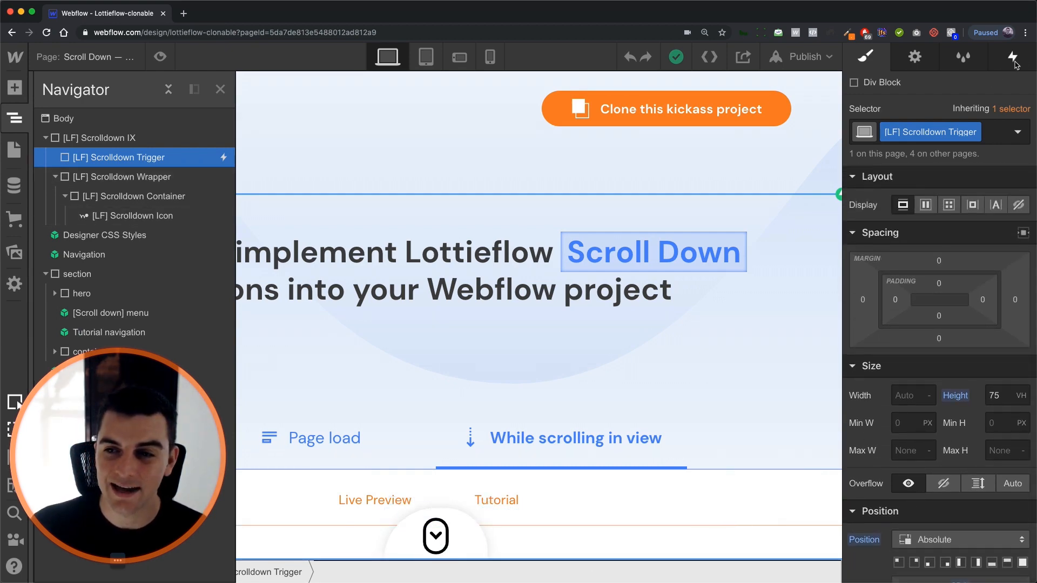
{"action": "left_click", "coordinate": [1013, 56]}
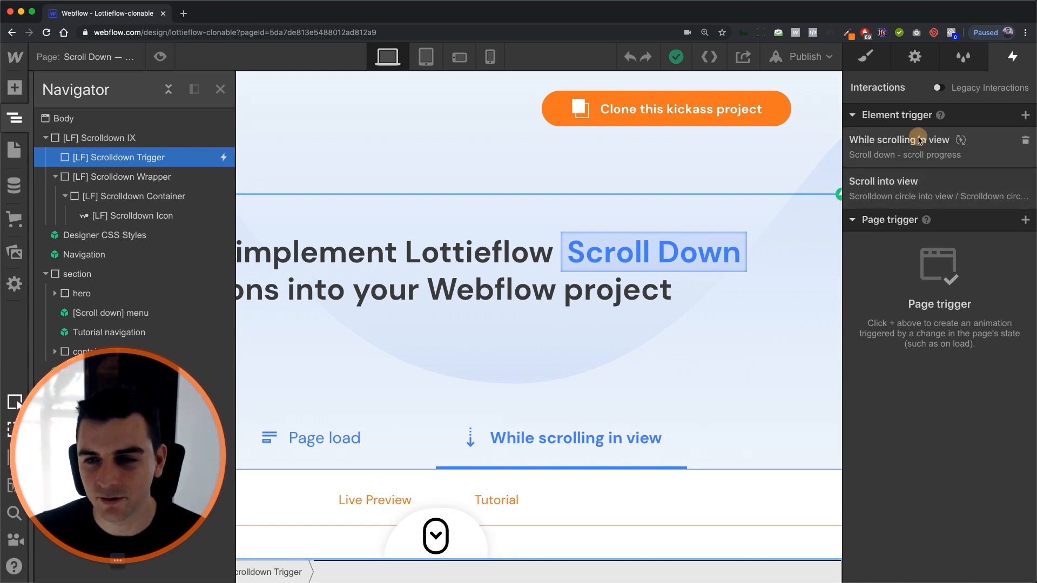
In the Scroll down - scroll progress animation, set the 100% Lottie keyframe to frame 76
{"action": "left_click", "coordinate": [898, 139]}
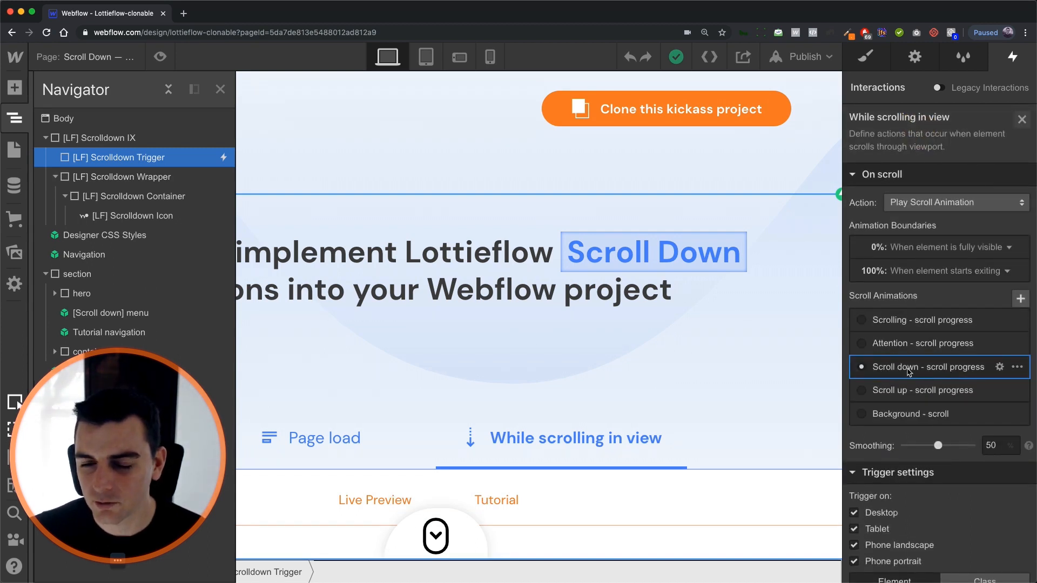
{"action": "left_click", "coordinate": [929, 367]}
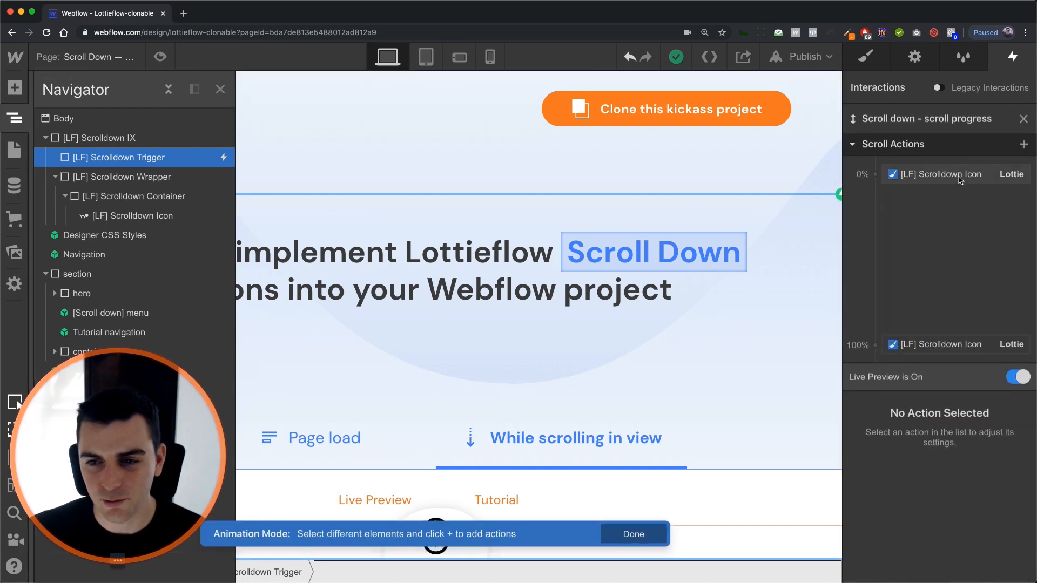
{"action": "left_click", "coordinate": [956, 174]}
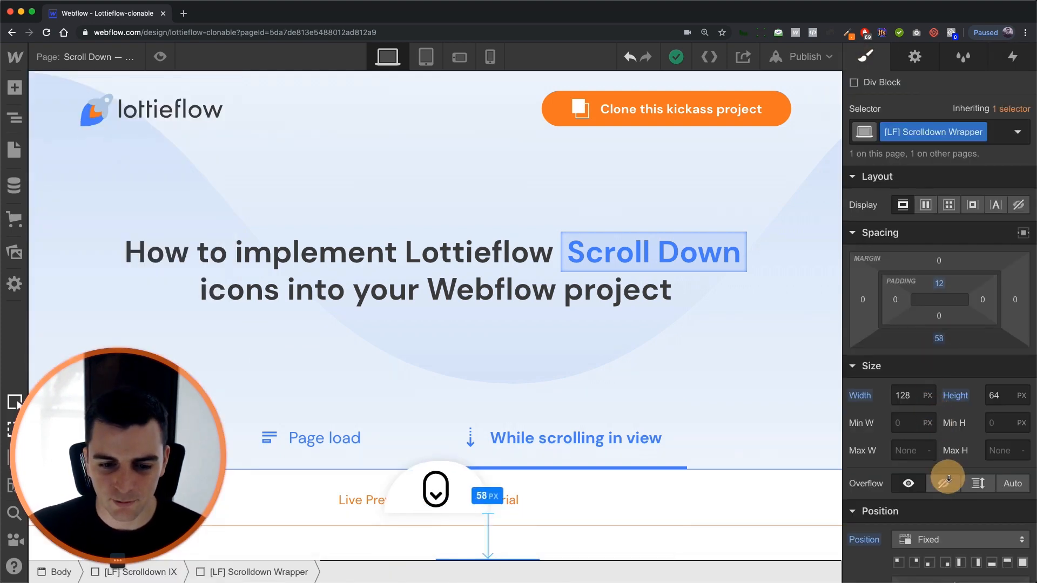
Check Scrolldown Wrapper has no interactions, reselect the trigger and finish editing with Done
{"action": "left_click", "coordinate": [1011, 57]}
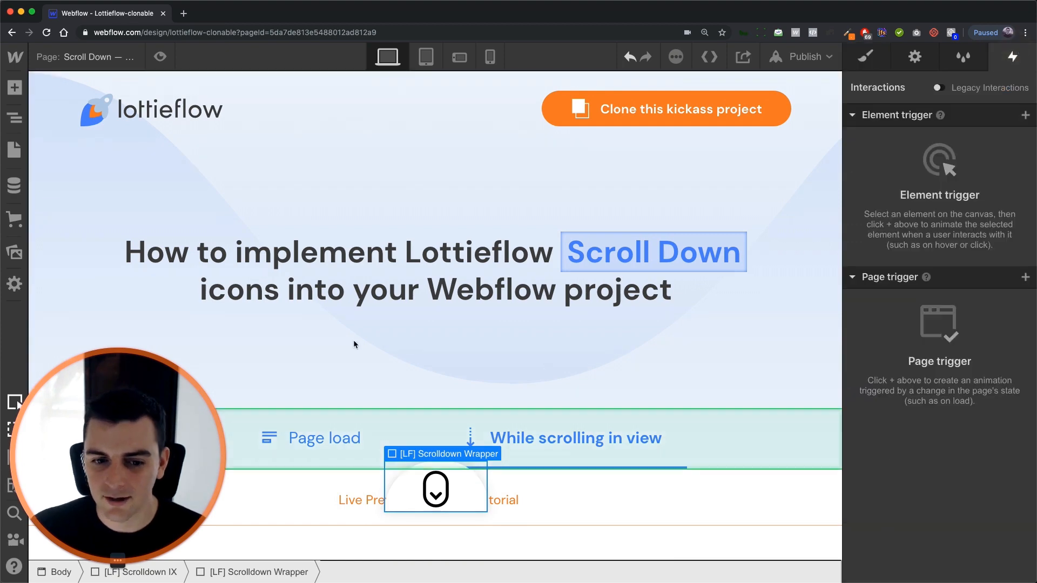
{"action": "left_click", "coordinate": [15, 118]}
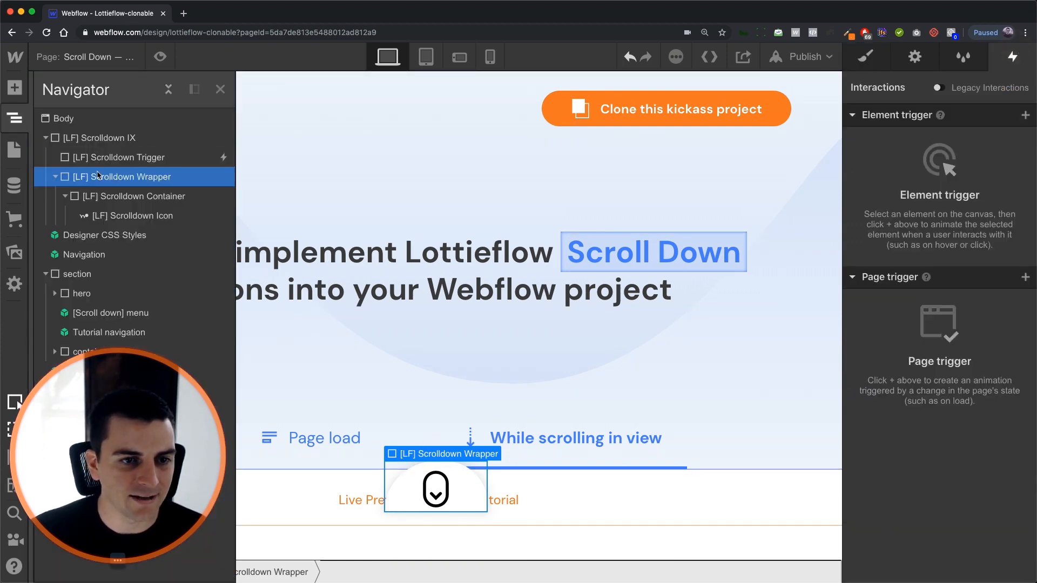
{"action": "left_click", "coordinate": [114, 158]}
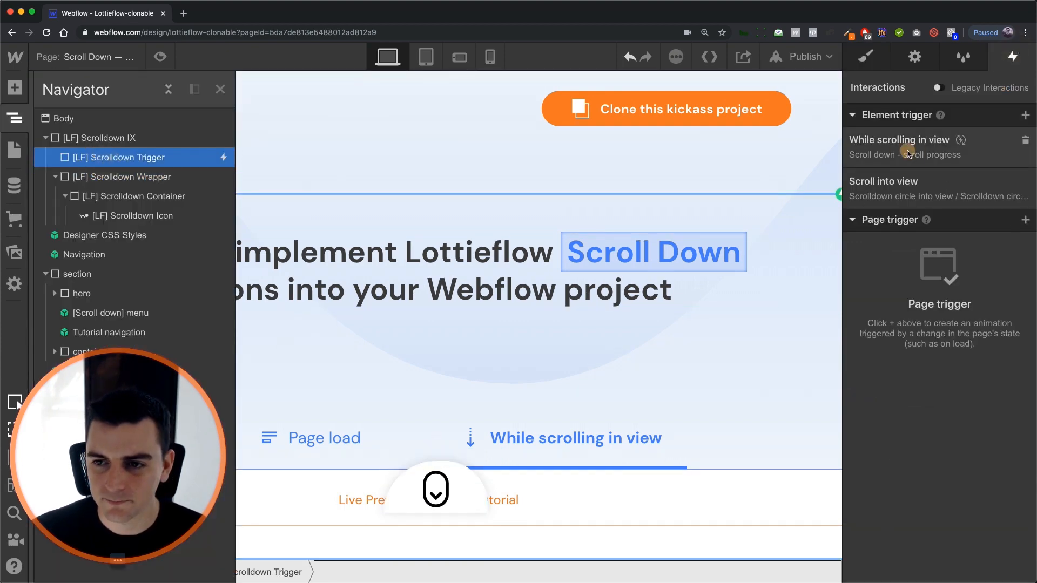
{"action": "left_click", "coordinate": [906, 155]}
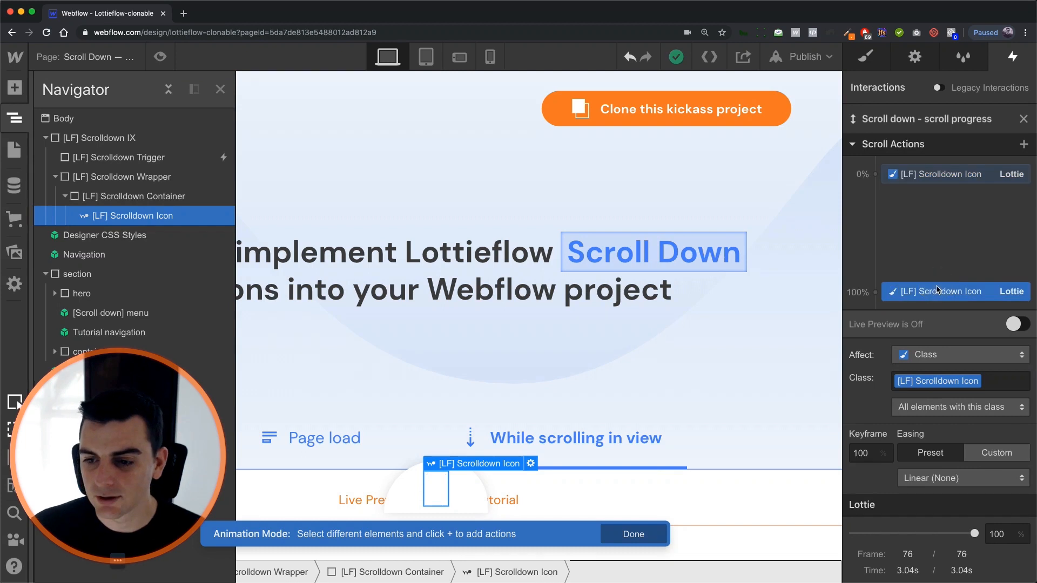
{"action": "mouse_move", "coordinate": [719, 330]}
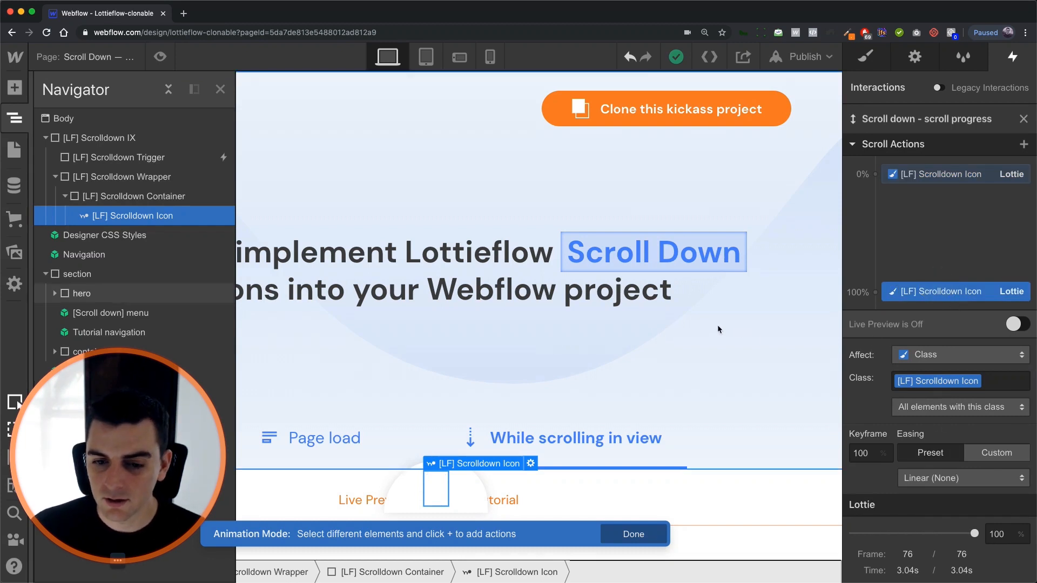
{"action": "left_click", "coordinate": [1013, 324]}
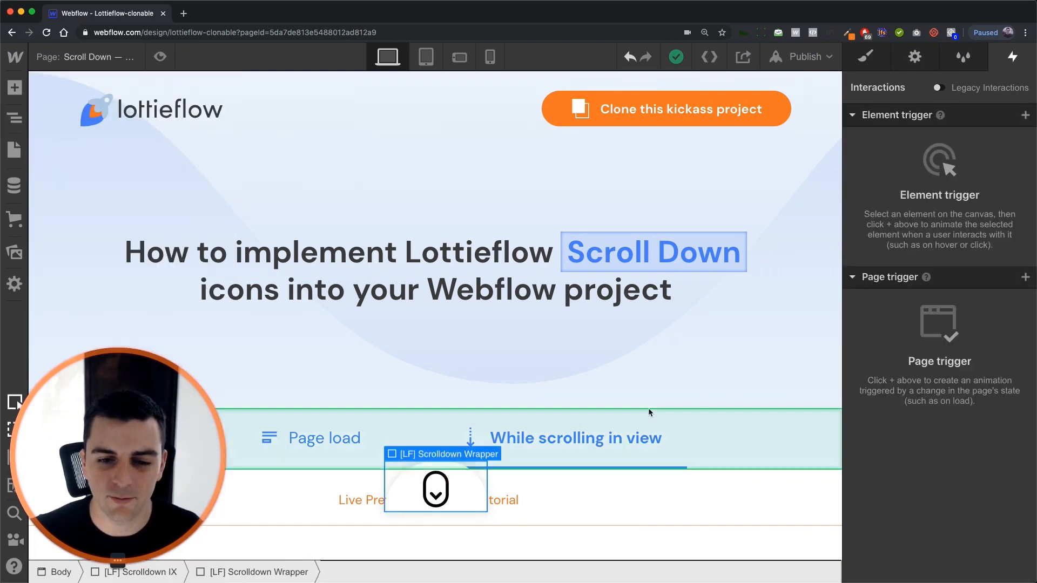
From the trigger's Scroll into view interaction, open the Scrolldown circle into view animation
{"action": "left_click", "coordinate": [14, 118]}
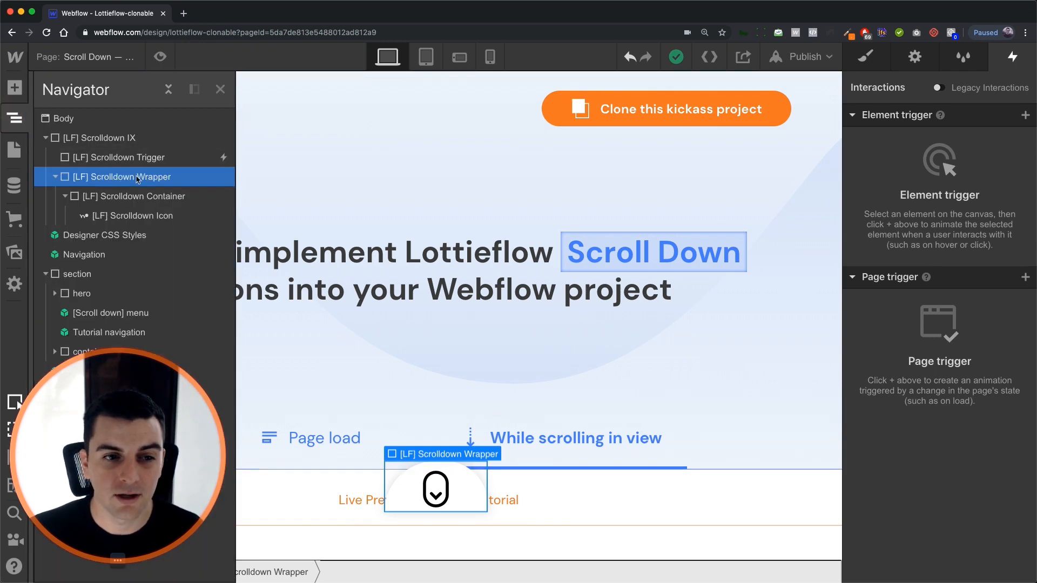
{"action": "left_click", "coordinate": [117, 158]}
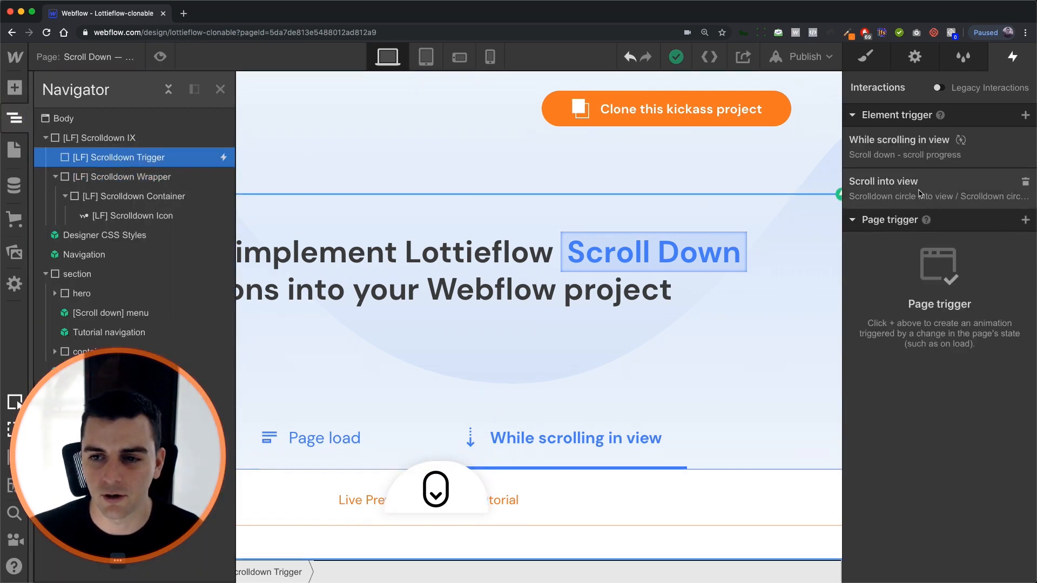
{"action": "left_click", "coordinate": [884, 182]}
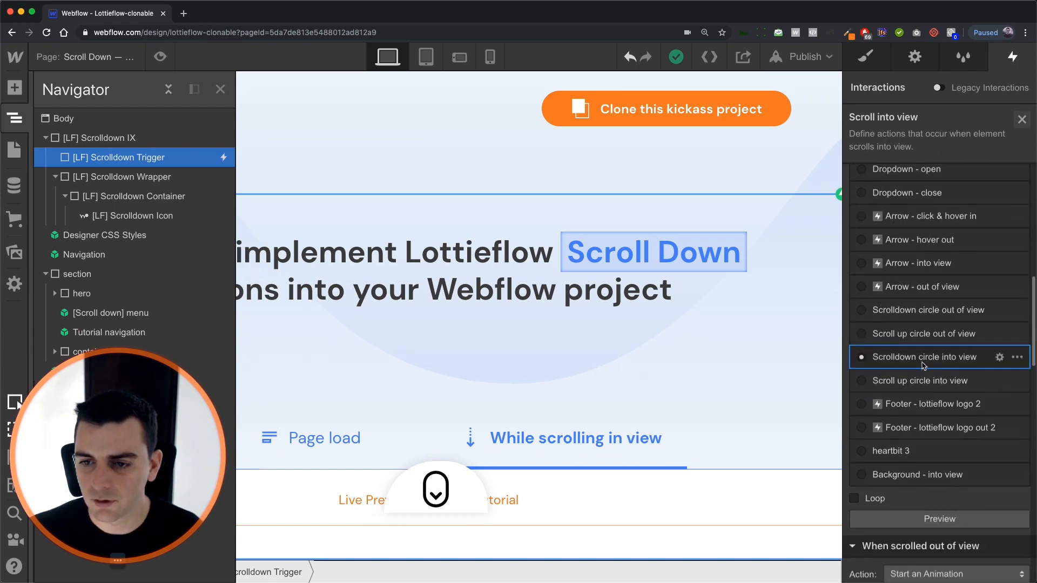
{"action": "scroll", "scroll_direction": "down", "scroll_amount": 3}
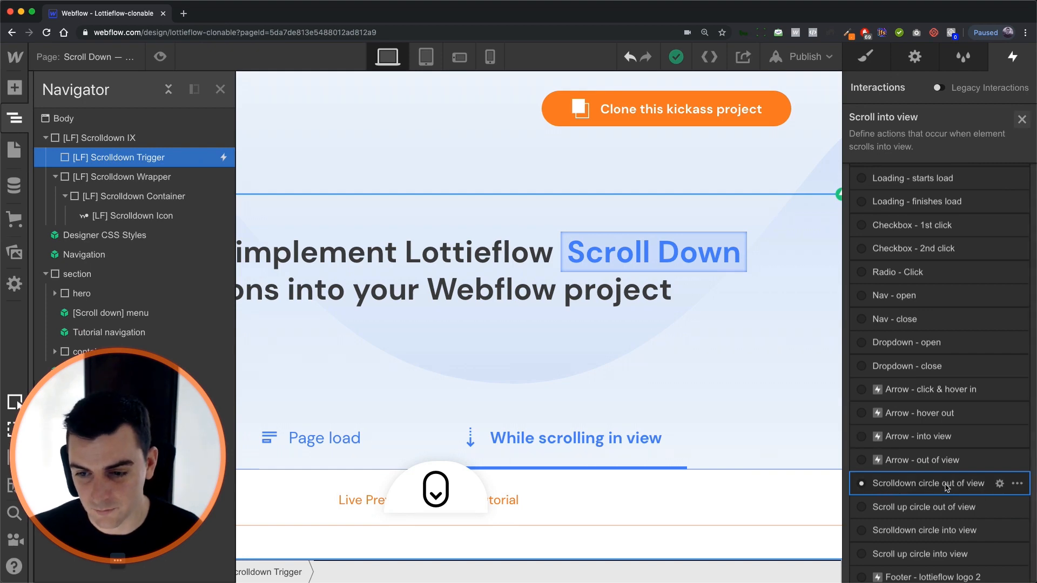
{"action": "scroll", "scroll_direction": "down", "scroll_amount": 3}
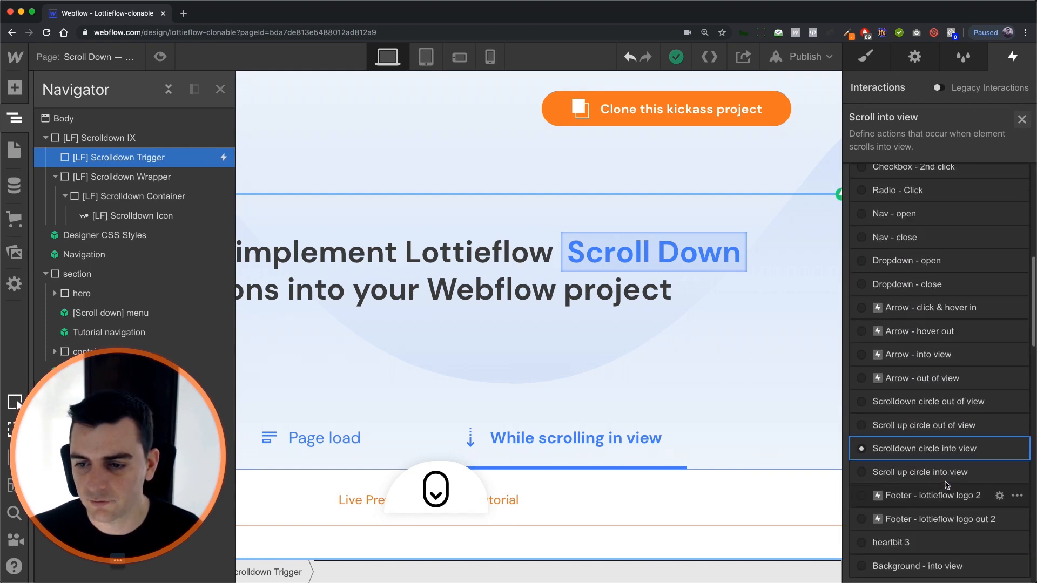
{"action": "left_click", "coordinate": [927, 448]}
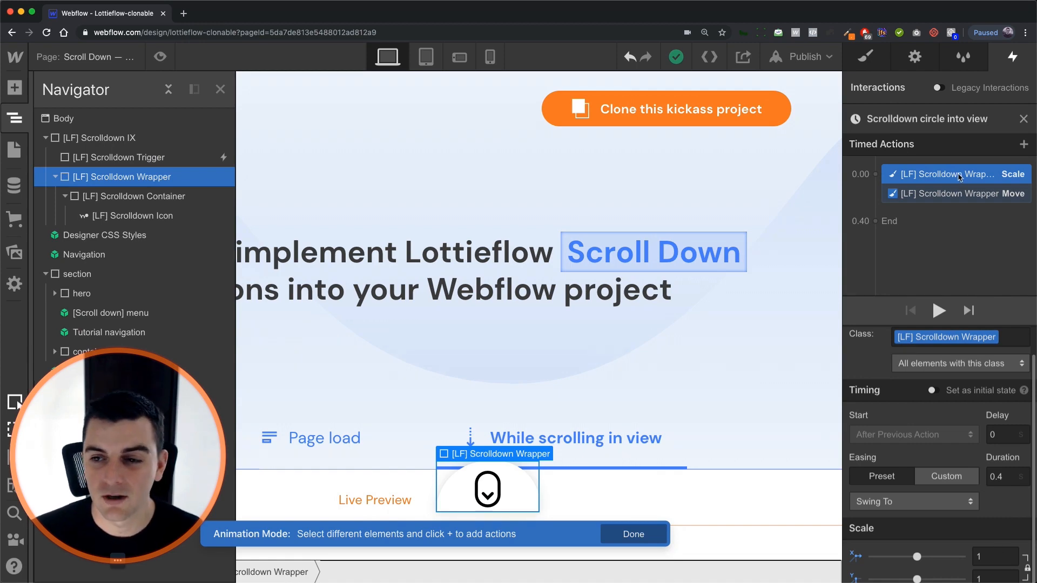
Inspect the Move action and confirm the wrapper's base style has a -50%, 0px, 0px move
{"action": "left_click", "coordinate": [956, 193]}
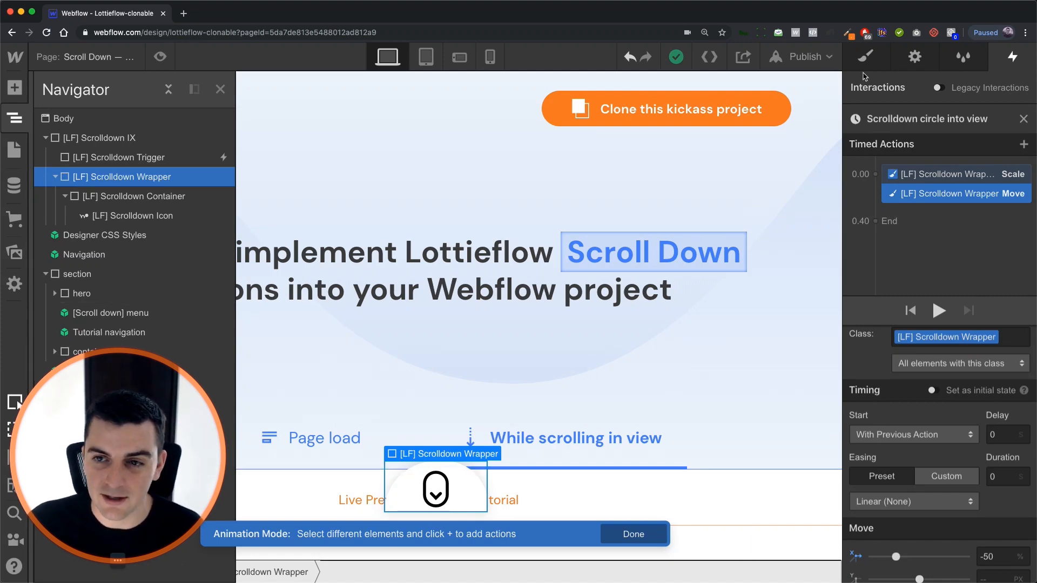
{"action": "left_click", "coordinate": [866, 56]}
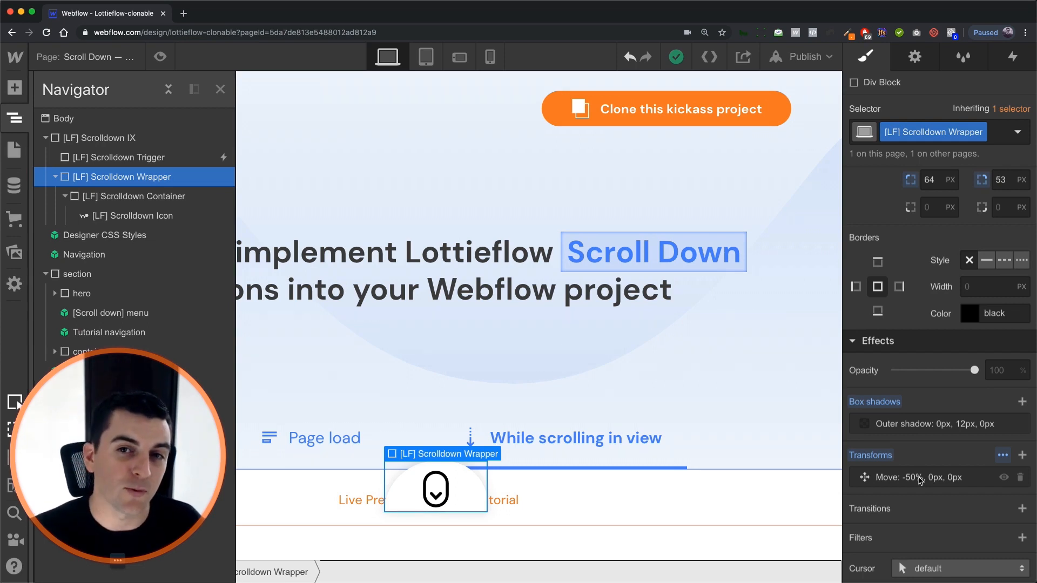
{"action": "mouse_move", "coordinate": [948, 487]}
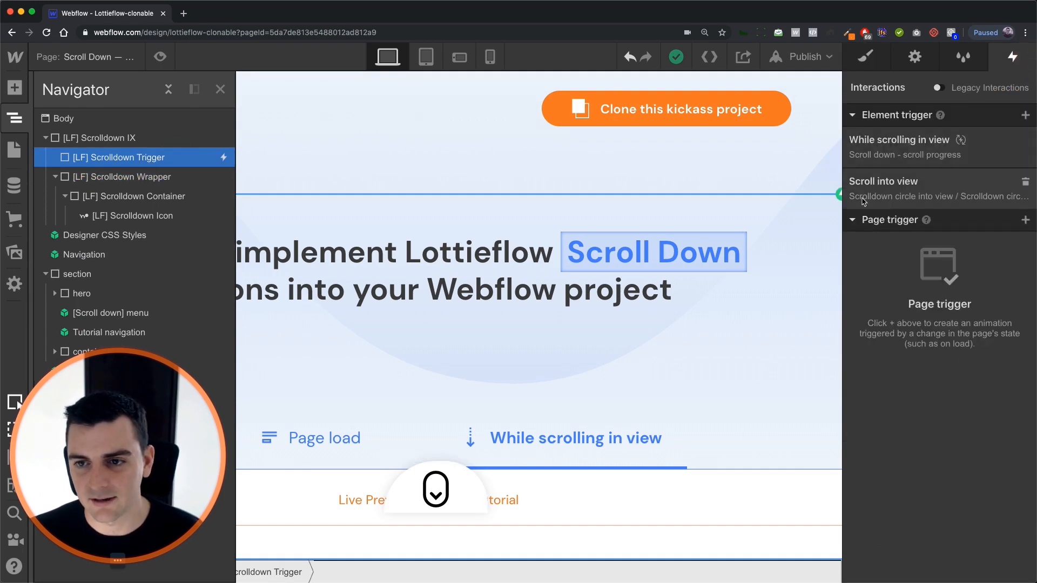
Delete the Move action from Scrolldown circle into view so it only scales the wrapper
{"action": "left_click", "coordinate": [884, 182]}
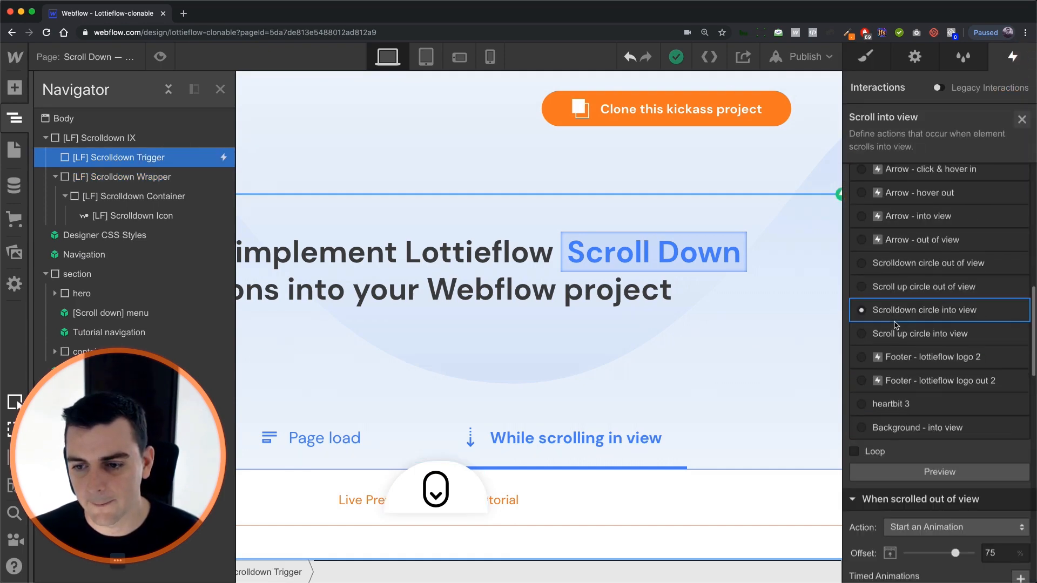
{"action": "left_click", "coordinate": [925, 310]}
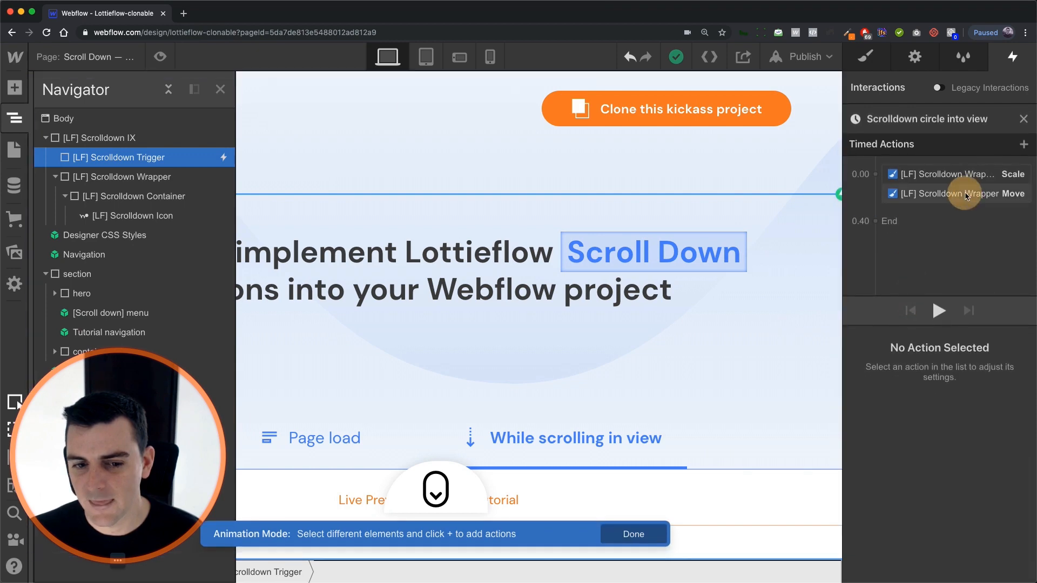
{"action": "left_click", "coordinate": [965, 193]}
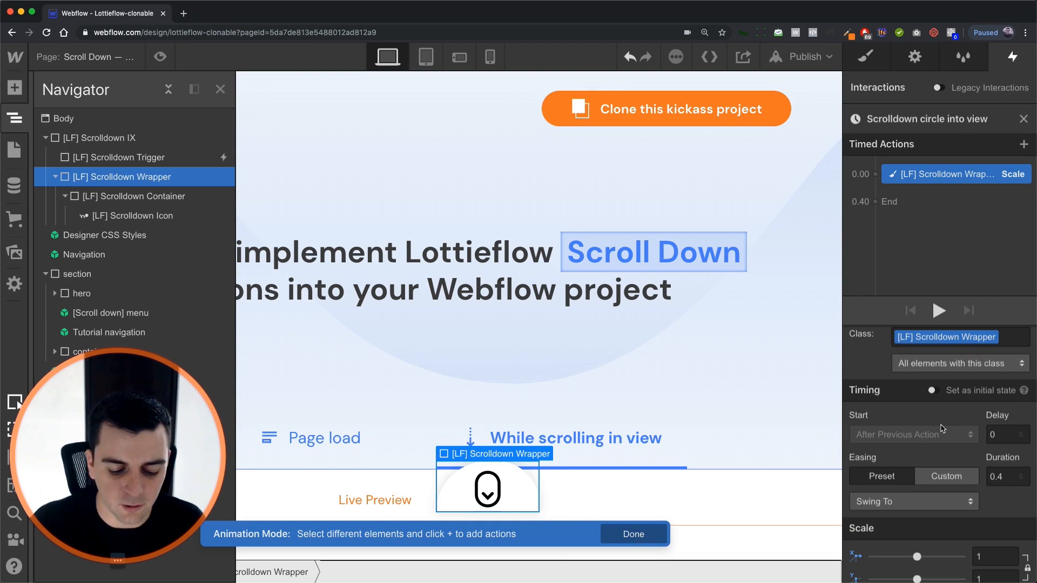
{"action": "left_click", "coordinate": [1024, 144]}
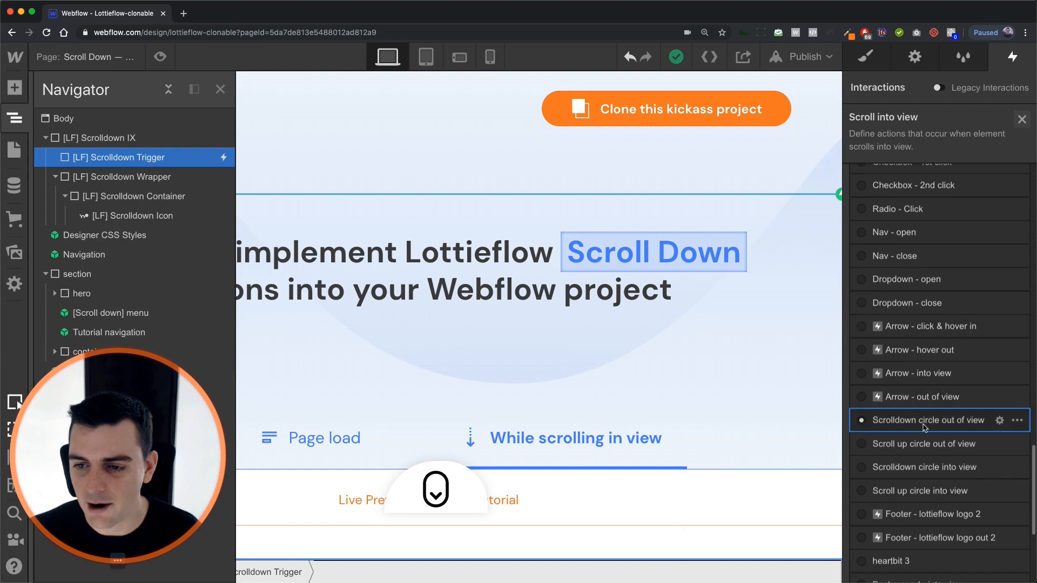
Play Scrolldown circle out of view and inspect its Scale to 0 and -50% Move actions
{"action": "left_click", "coordinate": [928, 421]}
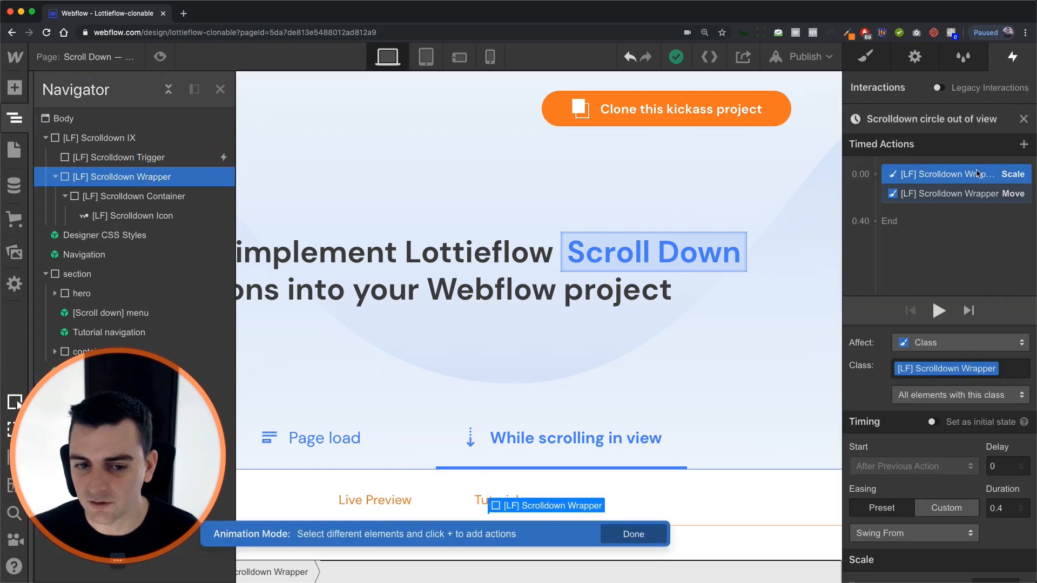
{"action": "scroll", "scroll_direction": "down", "scroll_amount": 3}
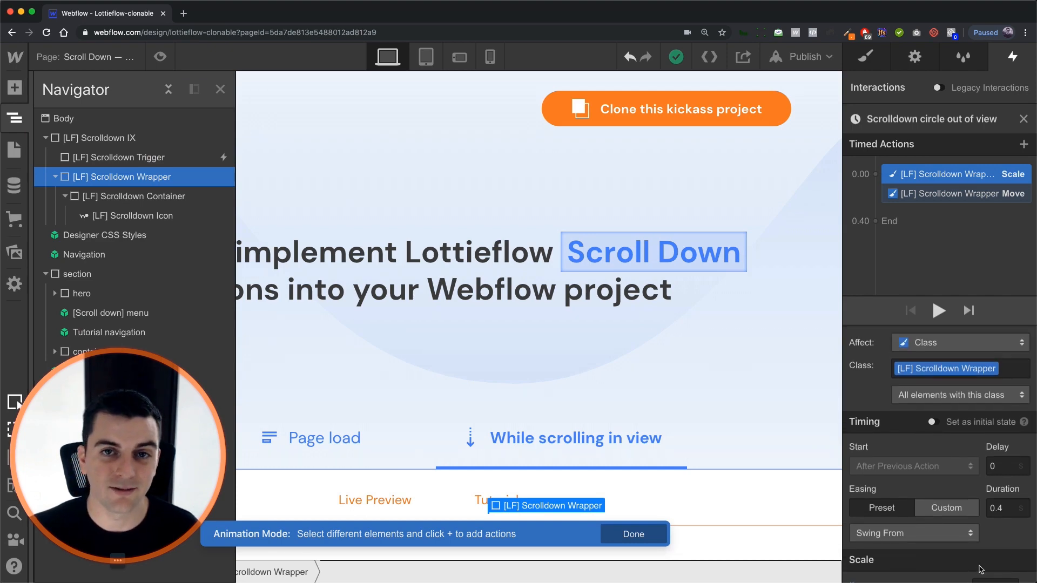
{"action": "left_click", "coordinate": [938, 311]}
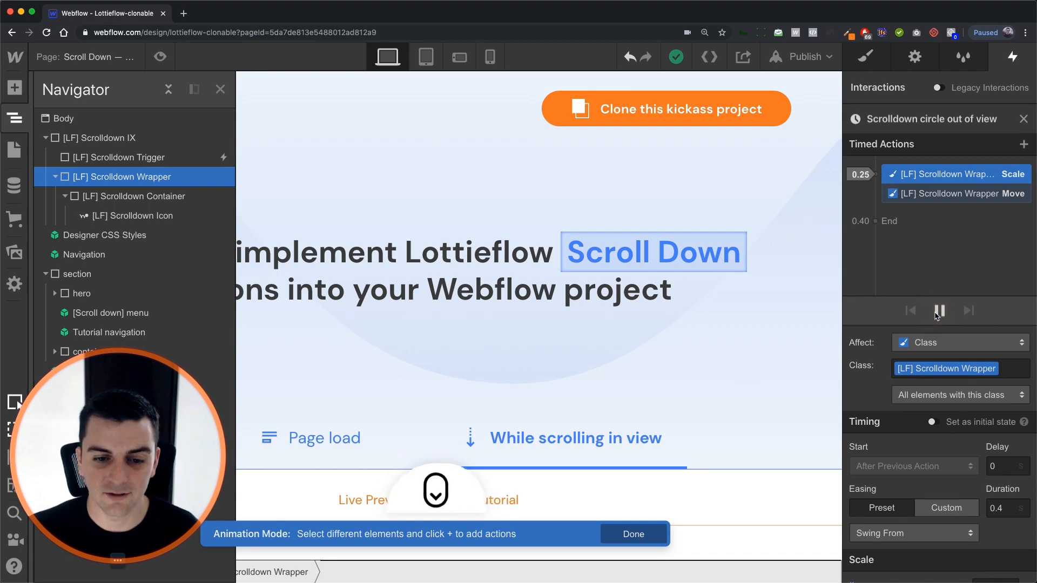
{"action": "left_click", "coordinate": [939, 312]}
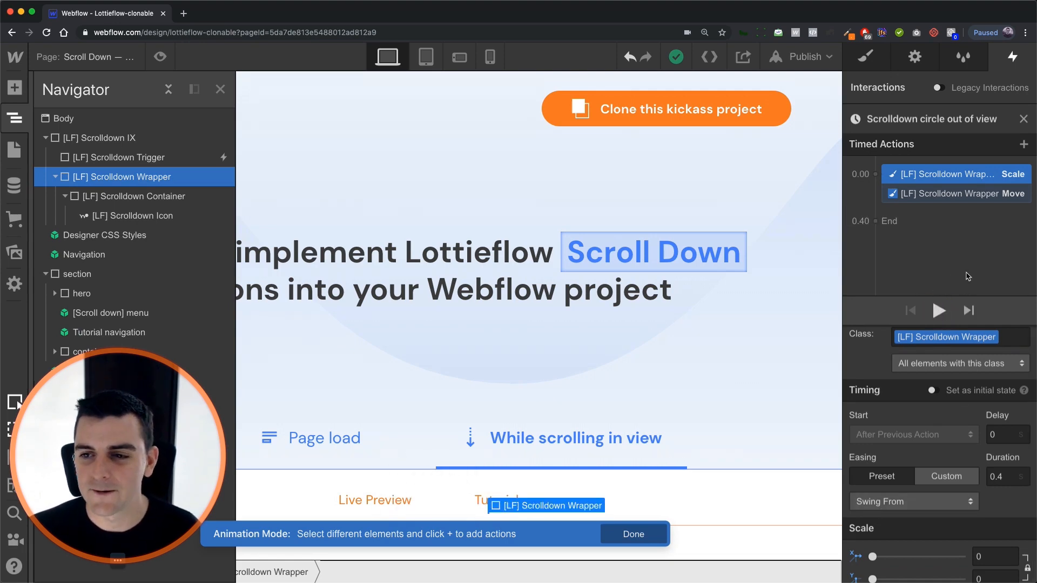
{"action": "left_click", "coordinate": [957, 193]}
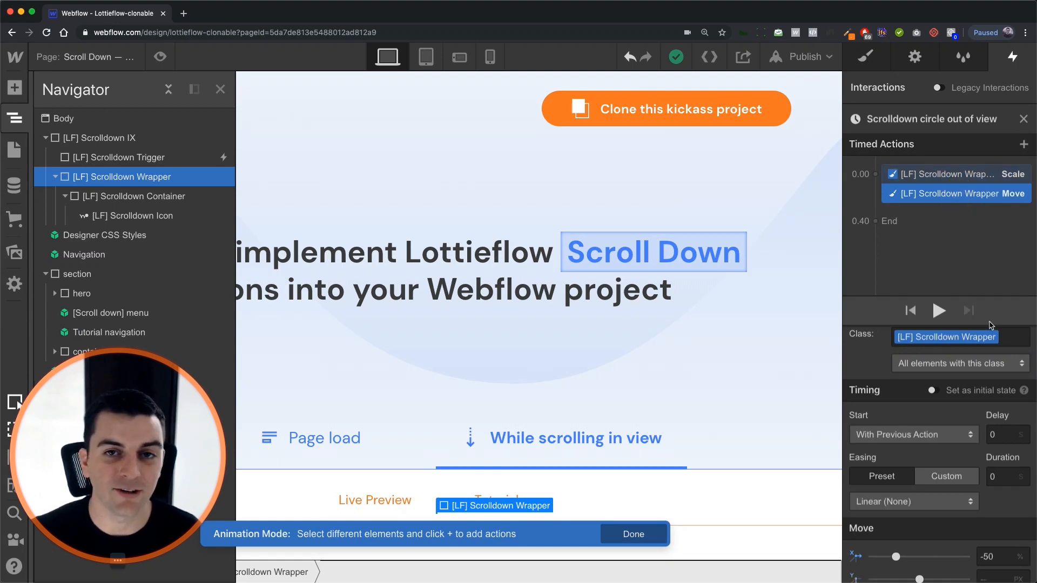